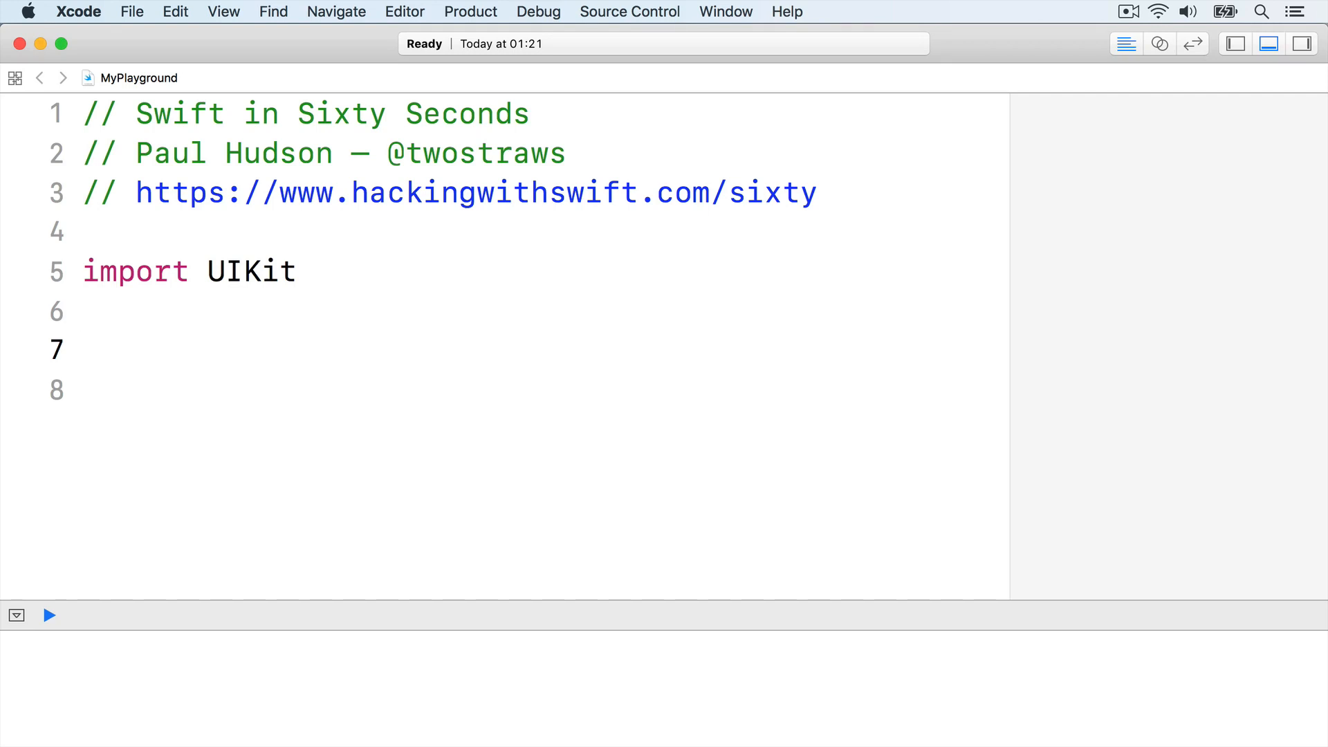
Declare let weather = "sunny" on line 7 and move to a blank line below it
{"action": "left_click", "coordinate": [82, 350]}
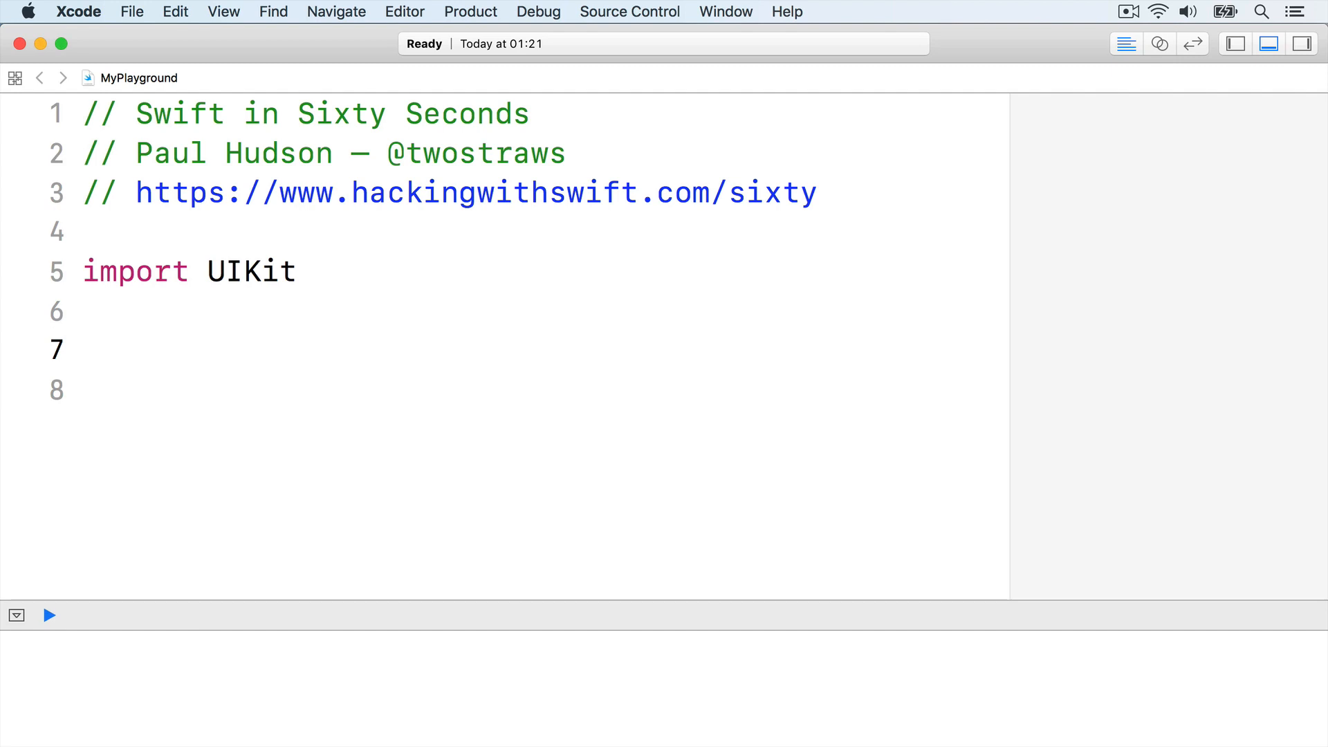
{"action": "type", "text": "let"}
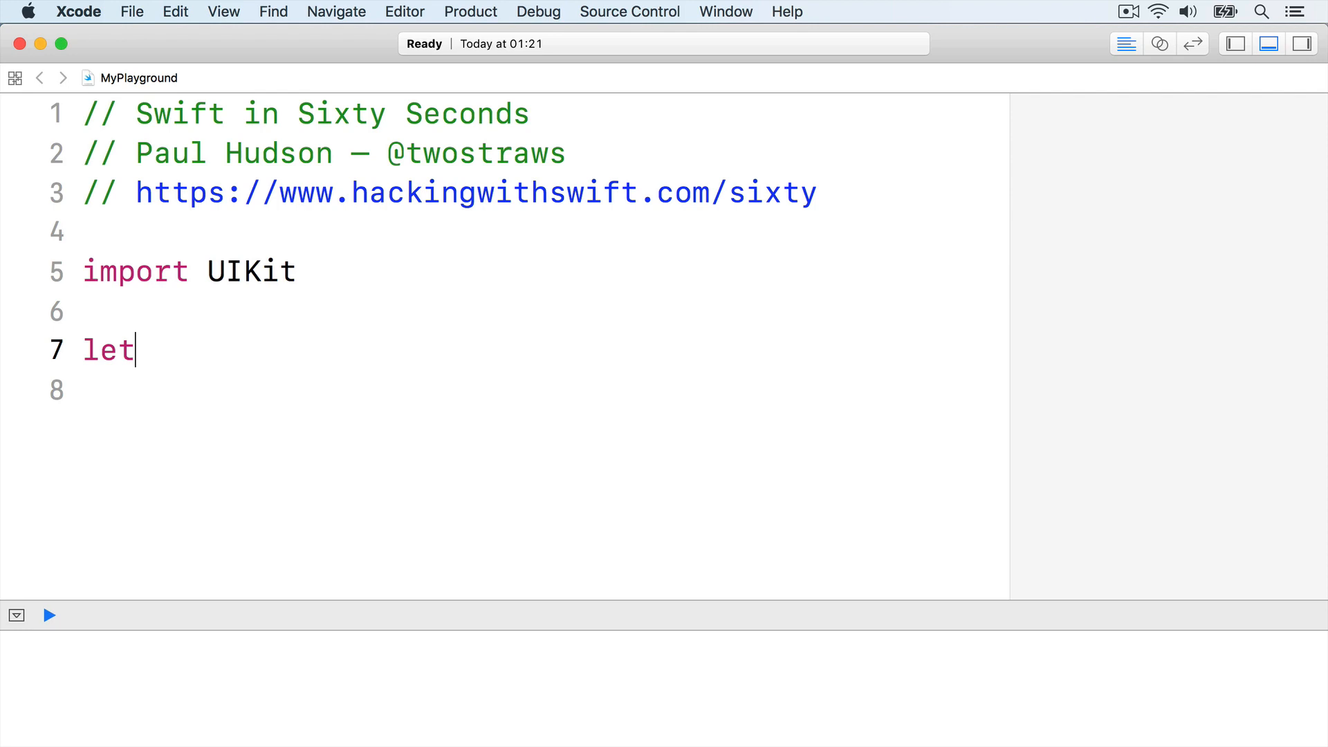
{"action": "type", "text": "weather = \"sunny\""}
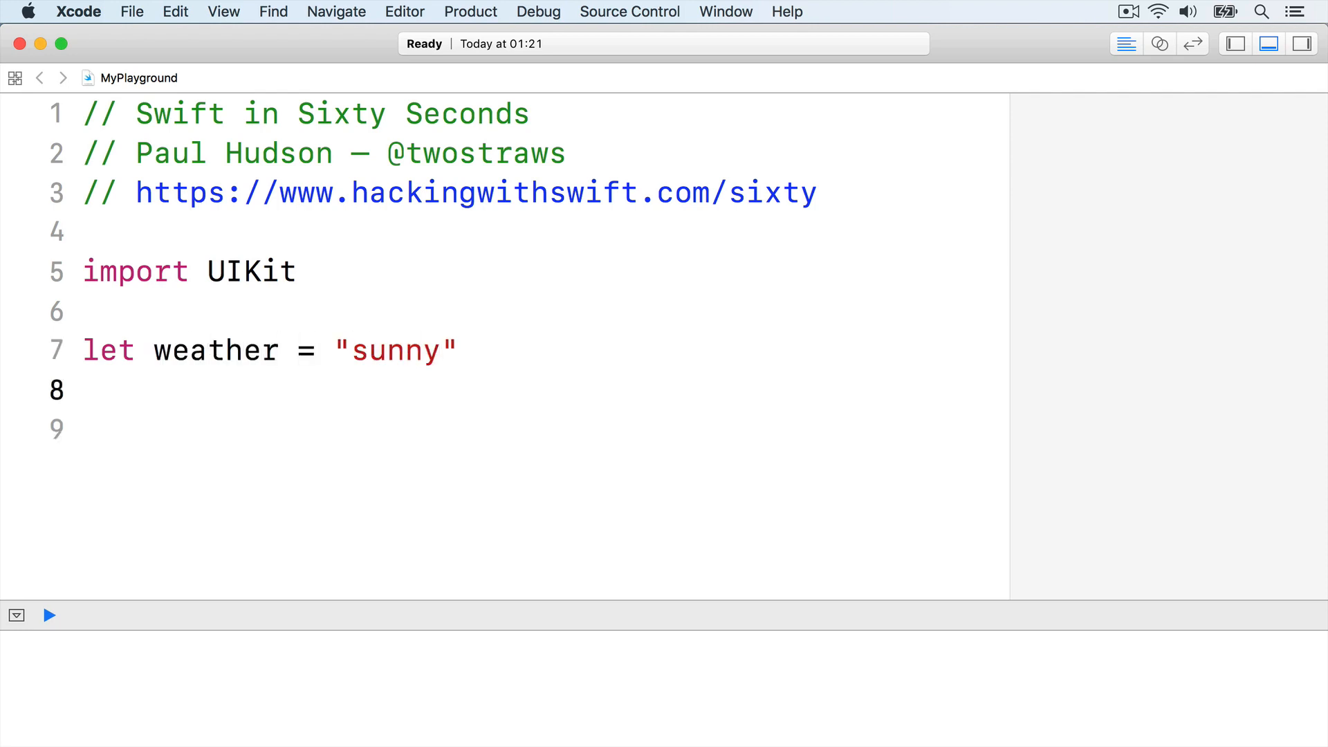
{"action": "left_click", "coordinate": [49, 614]}
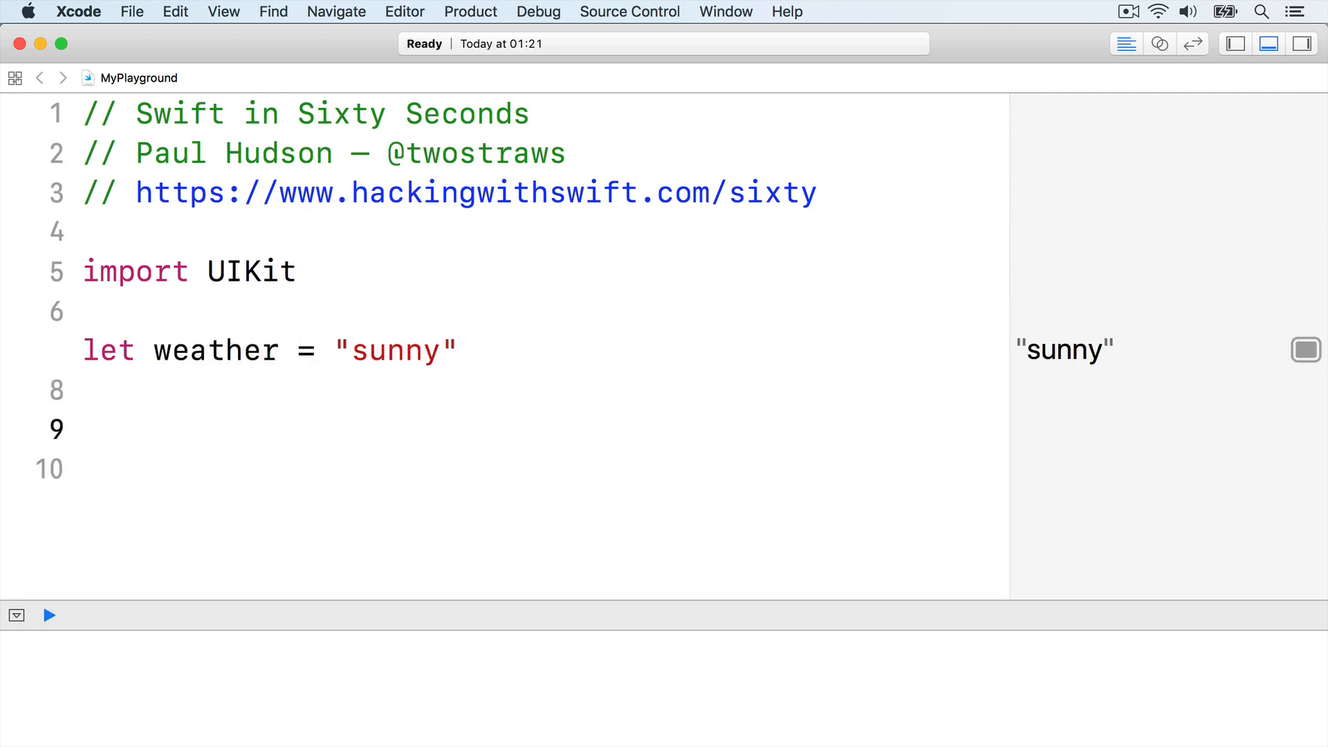
Write a switch on weather with rain, snow, sunny and default cases printing umbrella, sunscreen and 'Enjoy your day!' messages
{"action": "type", "text": "switch weather {"}
{"action": "left_click", "coordinate": [540, 469]}
{"action": "type", "text": "case \"rain\":"}
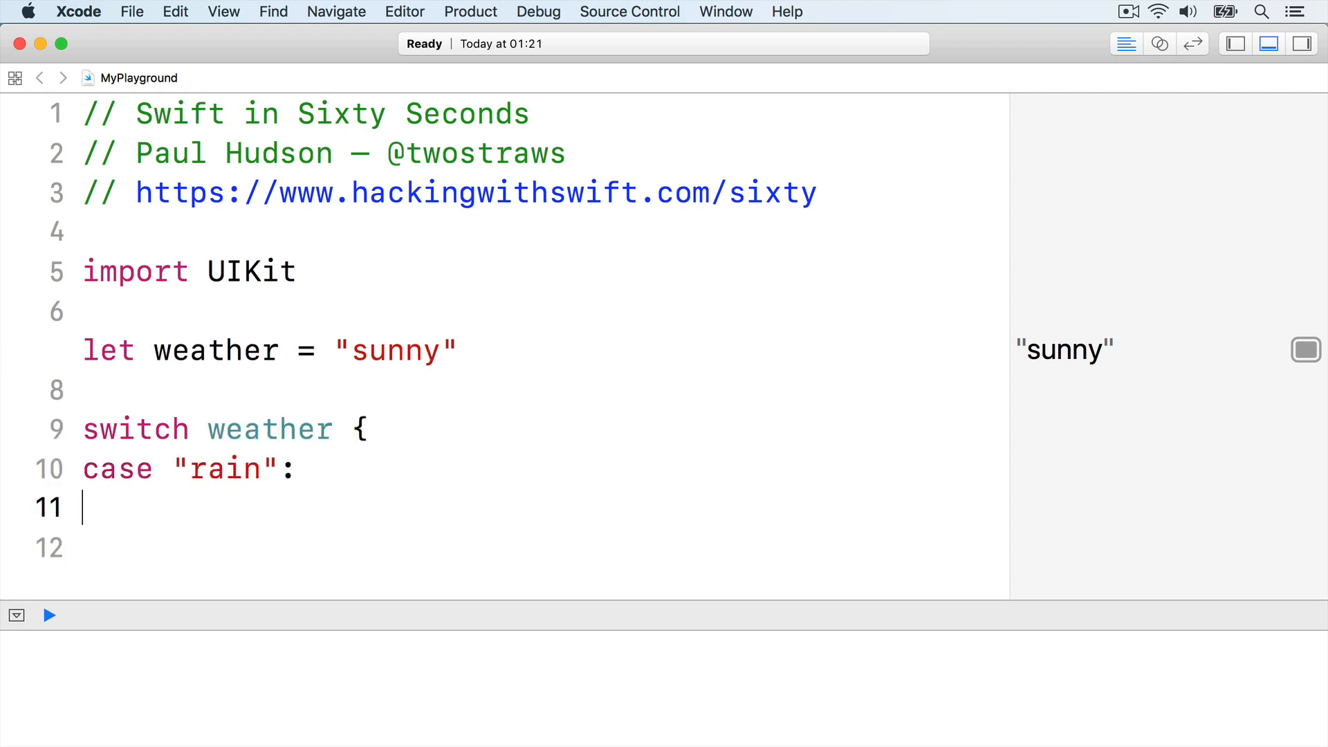
{"action": "type", "text": "print(\"Bring an umbrella\")"}
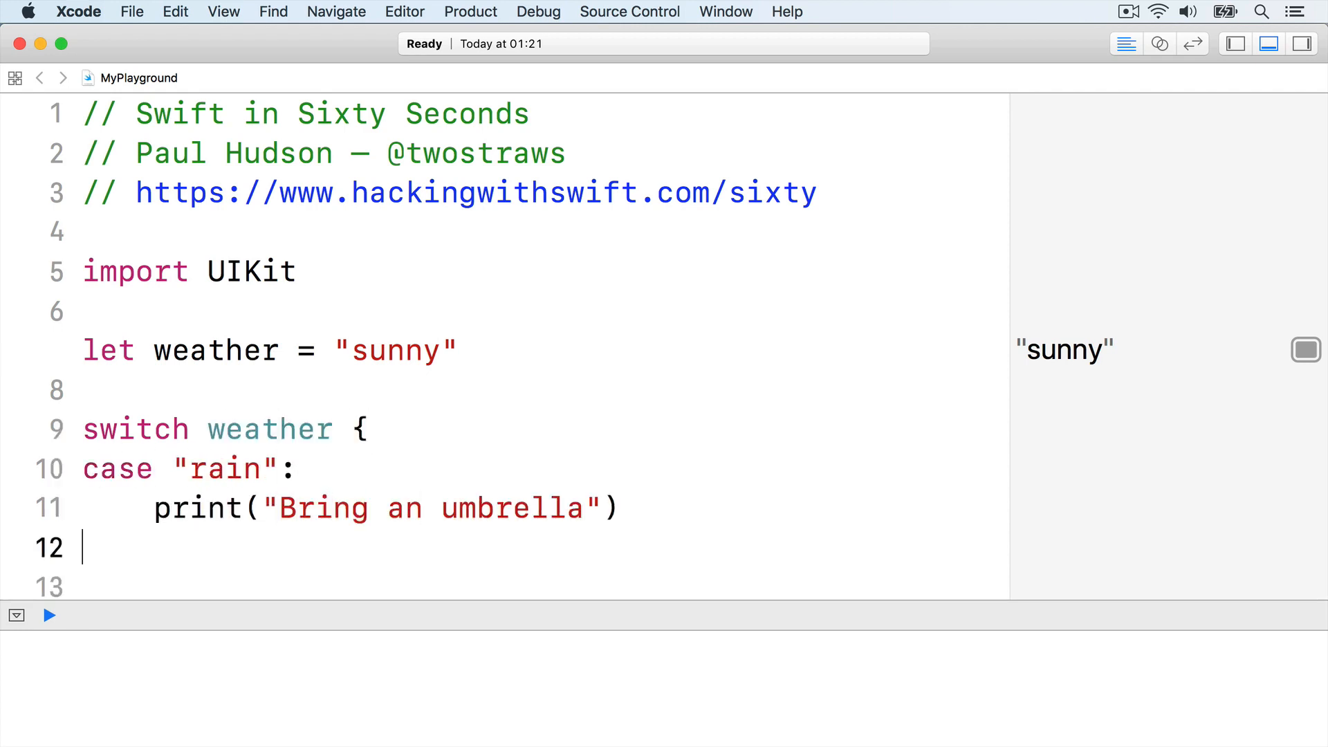
{"action": "type", "text": "case \"snow\":"}
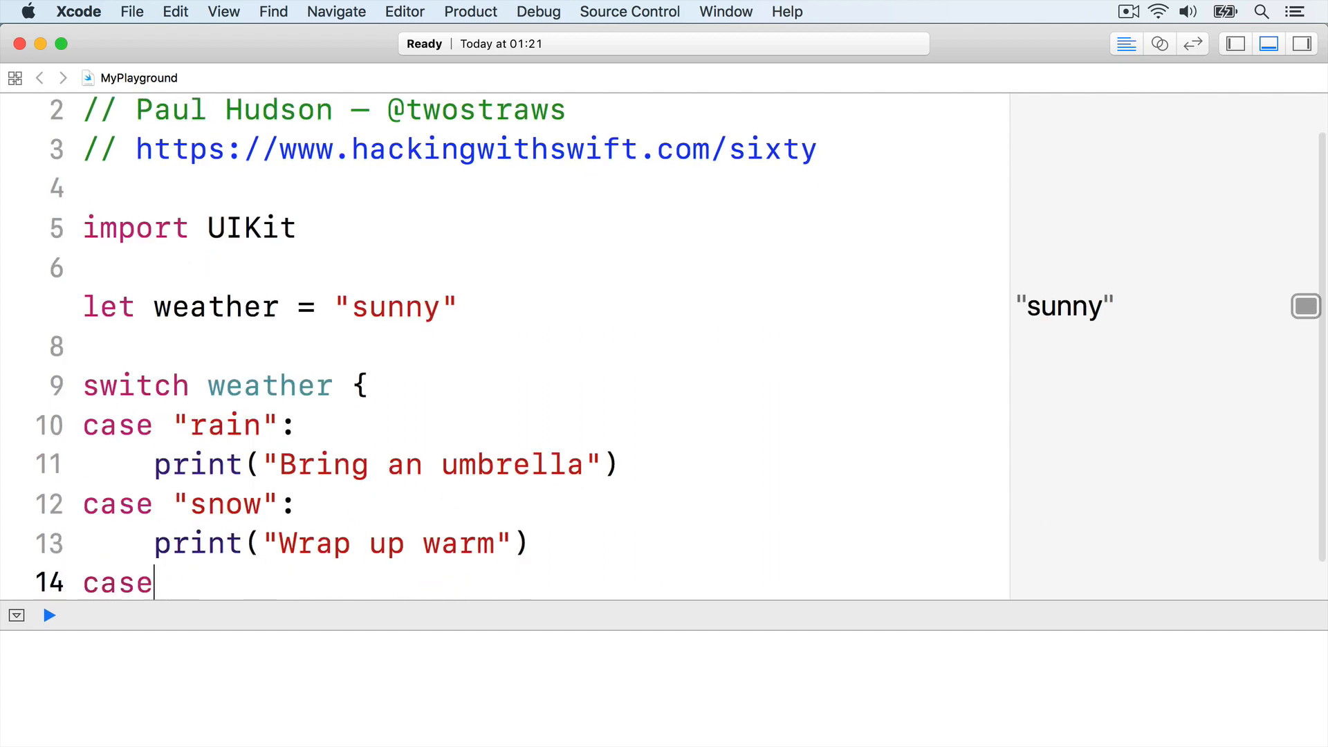
{"action": "type", "text": "\"sunny\":"}
{"action": "type", "text": "print(\"Wear sunscreen"}
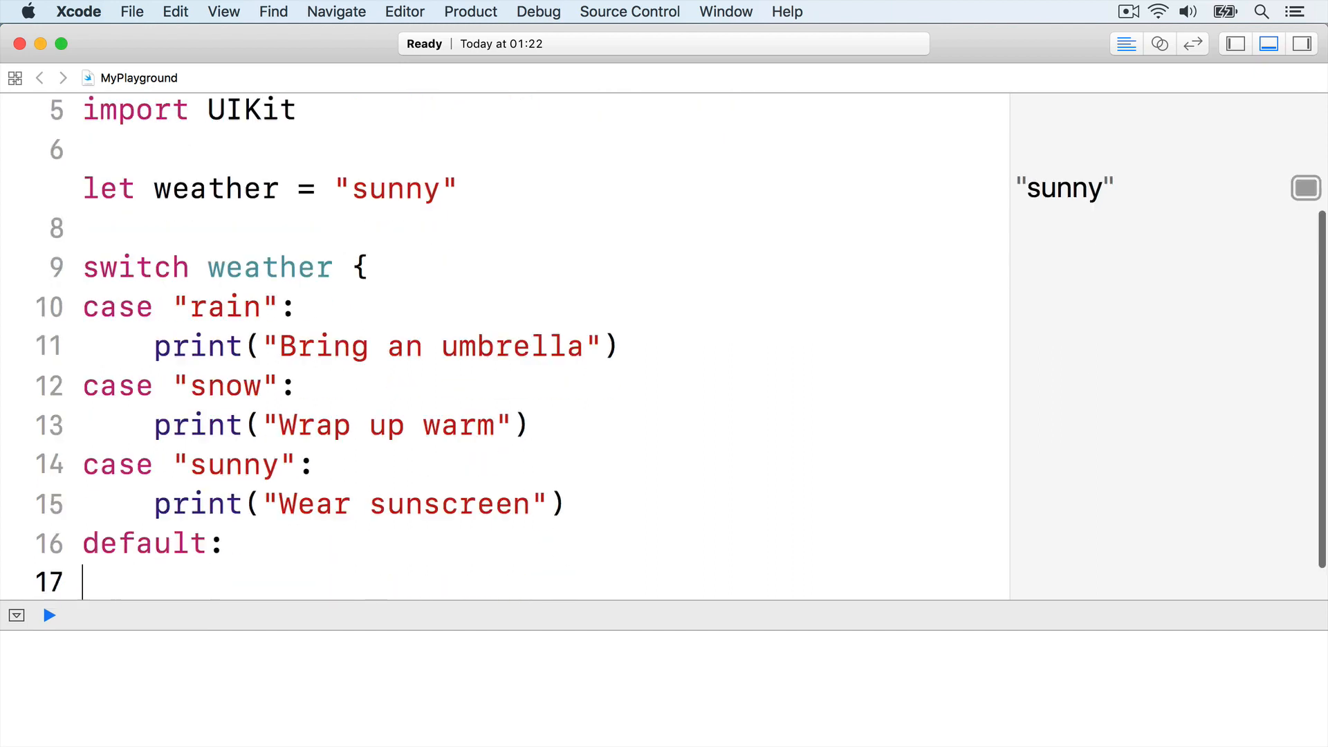
{"action": "type", "text": "print(\"Enjoy your day!\")"}
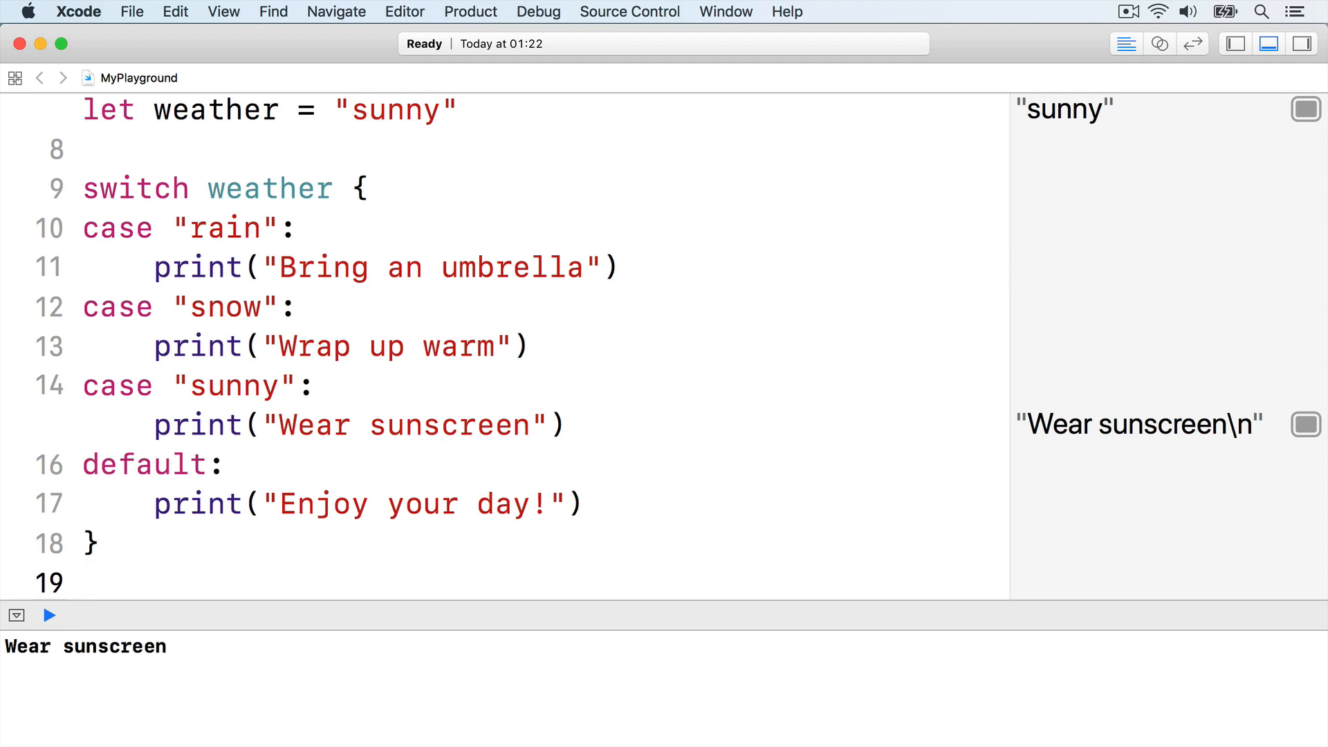
Add fallthrough after the 'Wear sunscreen' print in the sunny case
{"action": "left_click", "coordinate": [81, 583]}
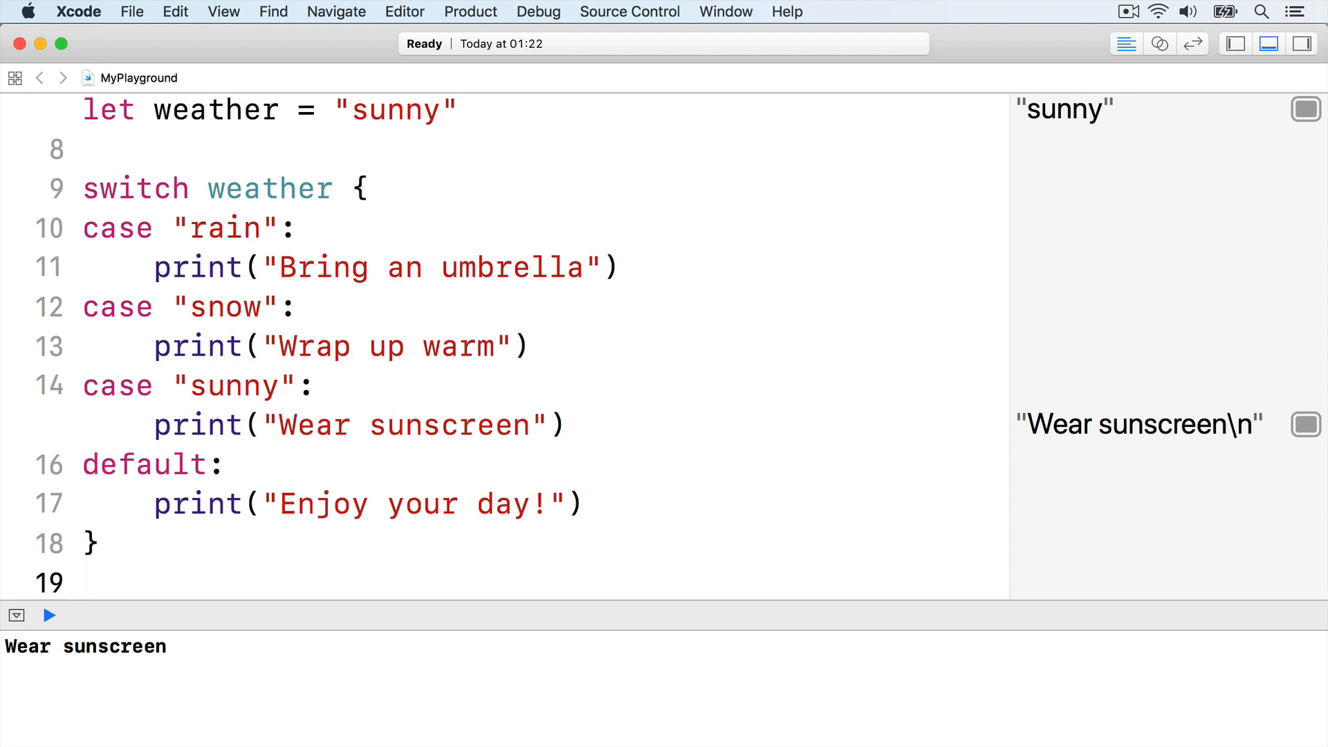
{"action": "type", "text": "fallthrou"}
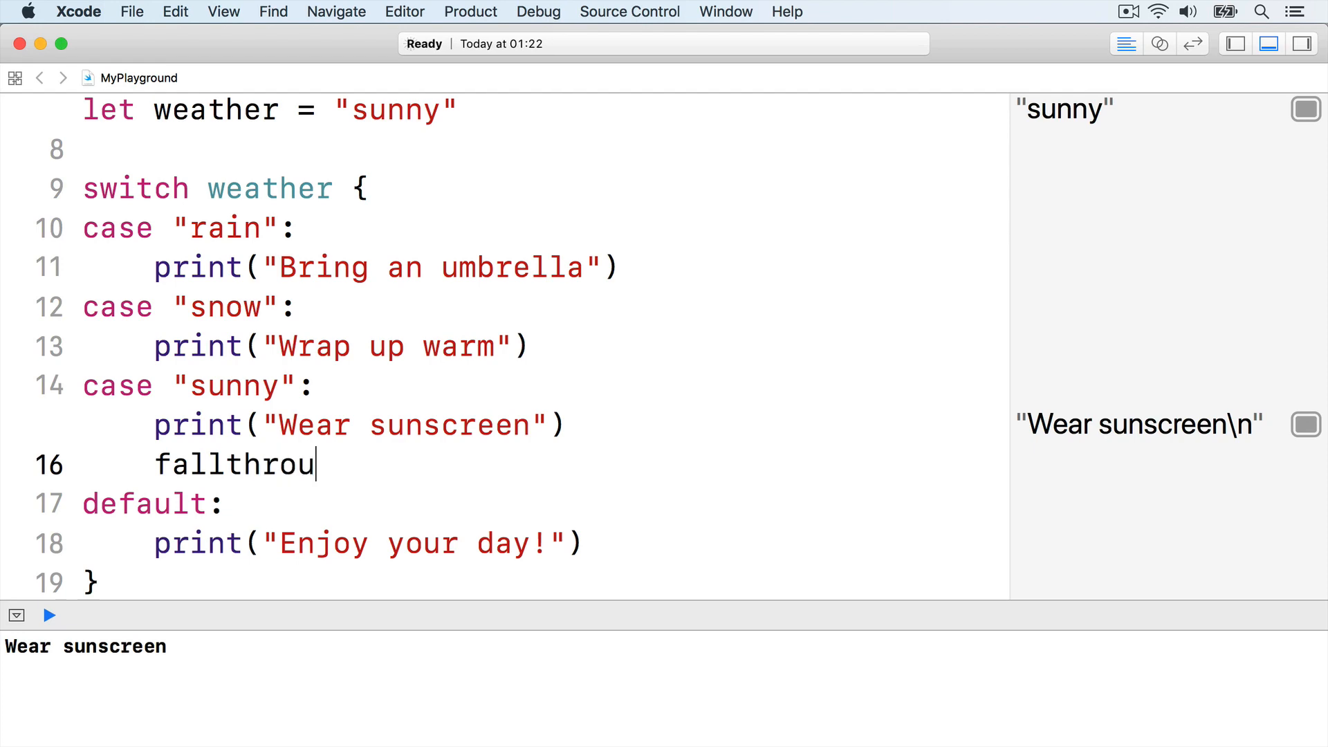